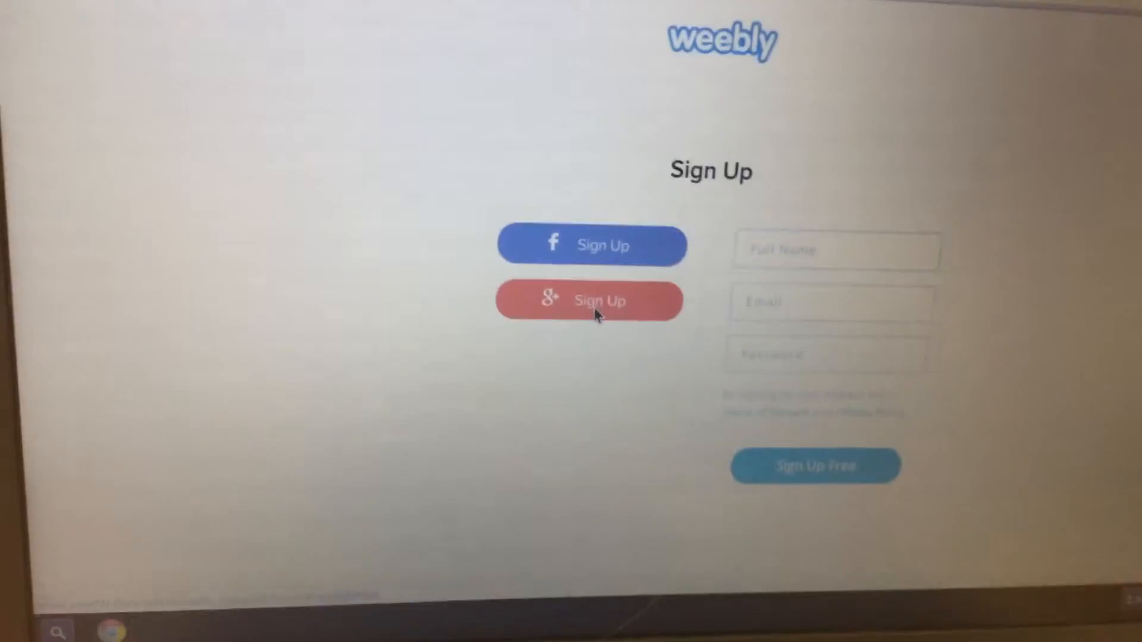
Create a Weebly account through Google sign-up and allow access to the Google profile.
{"action": "left_click", "coordinate": [588, 300]}
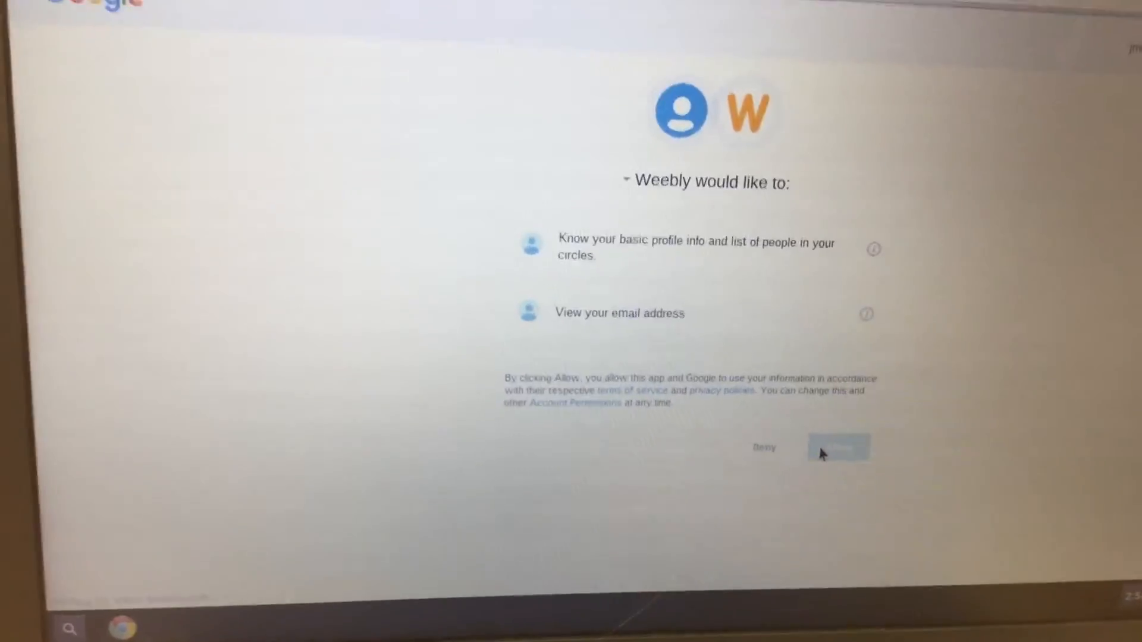
{"action": "left_click", "coordinate": [837, 447]}
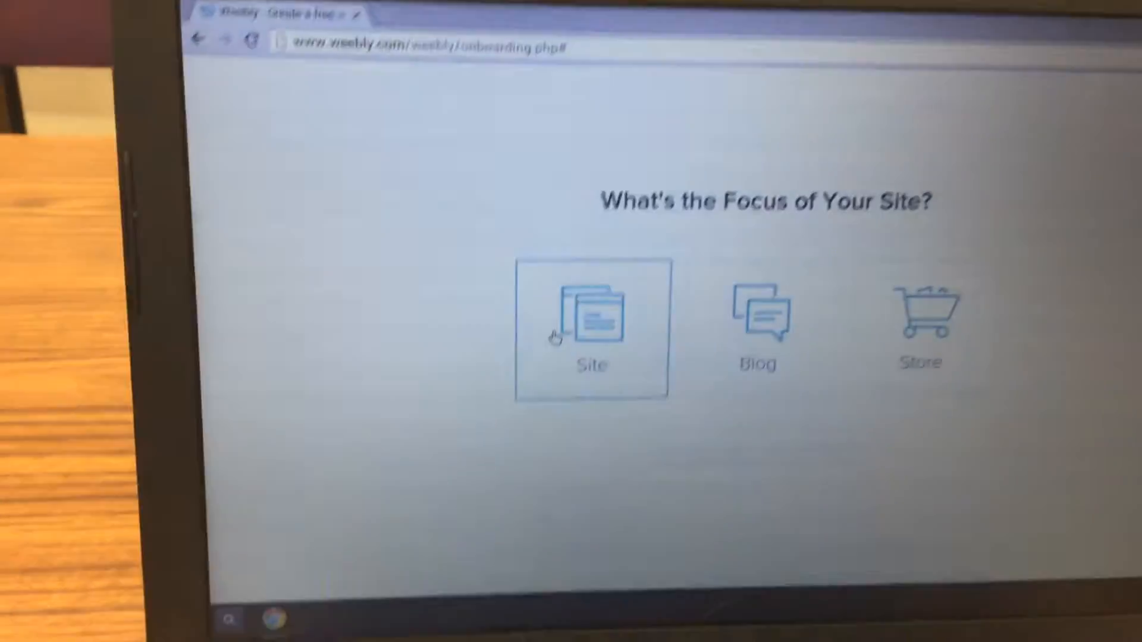
Choose 'Site' as the site's focus and browse down through the theme gallery.
{"action": "left_click", "coordinate": [591, 331]}
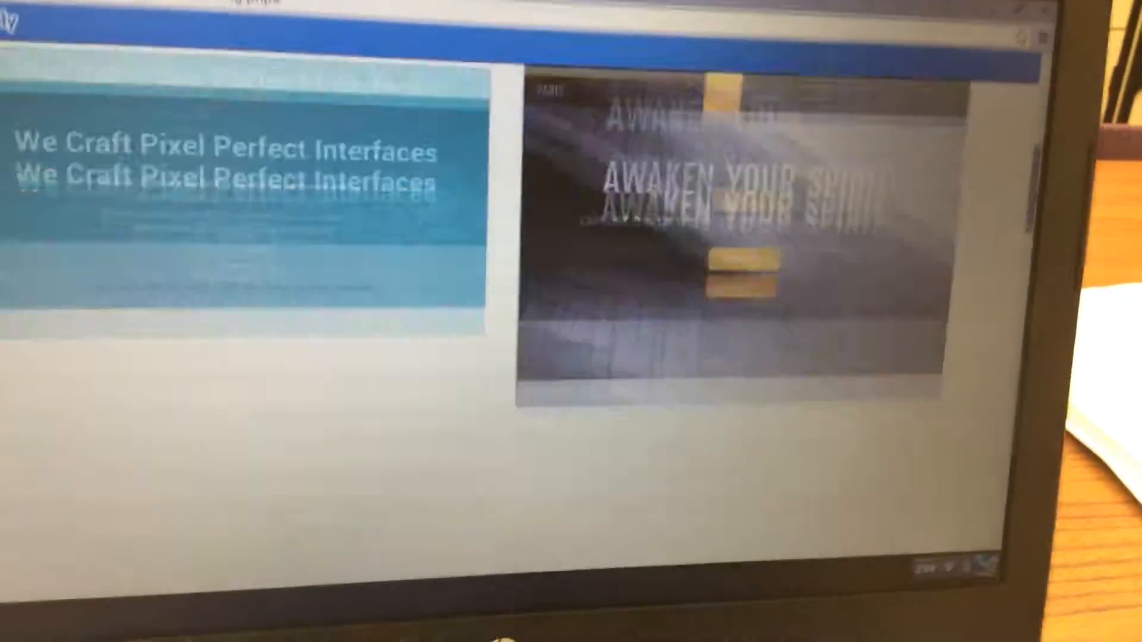
{"action": "scroll", "scroll_direction": "down", "scroll_amount": 3}
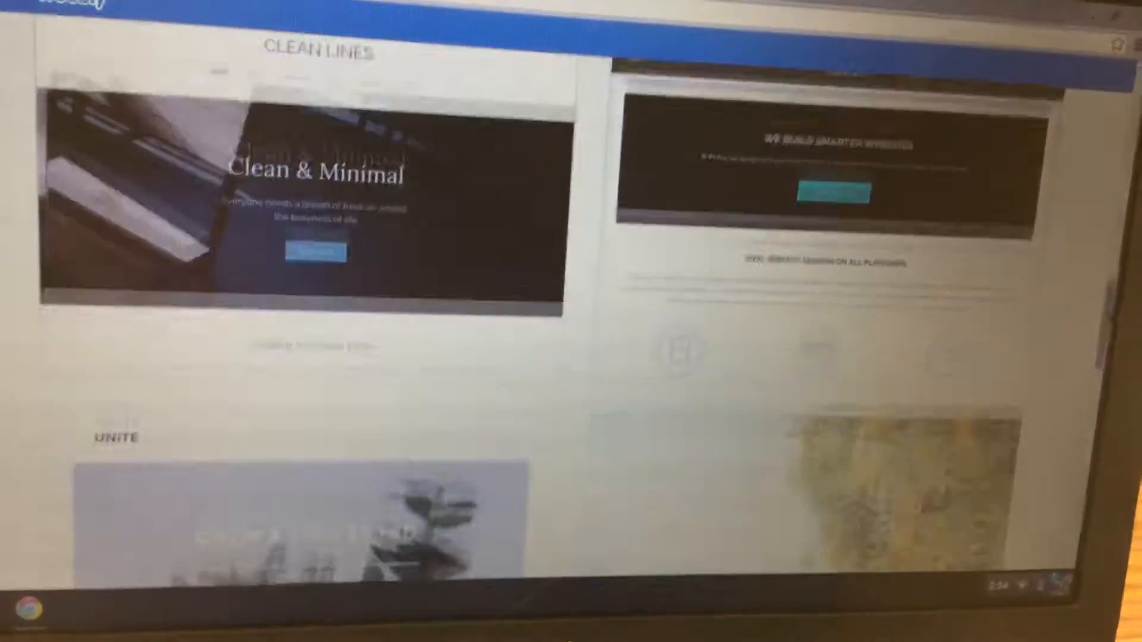
{"action": "scroll", "scroll_direction": "down", "scroll_amount": 3}
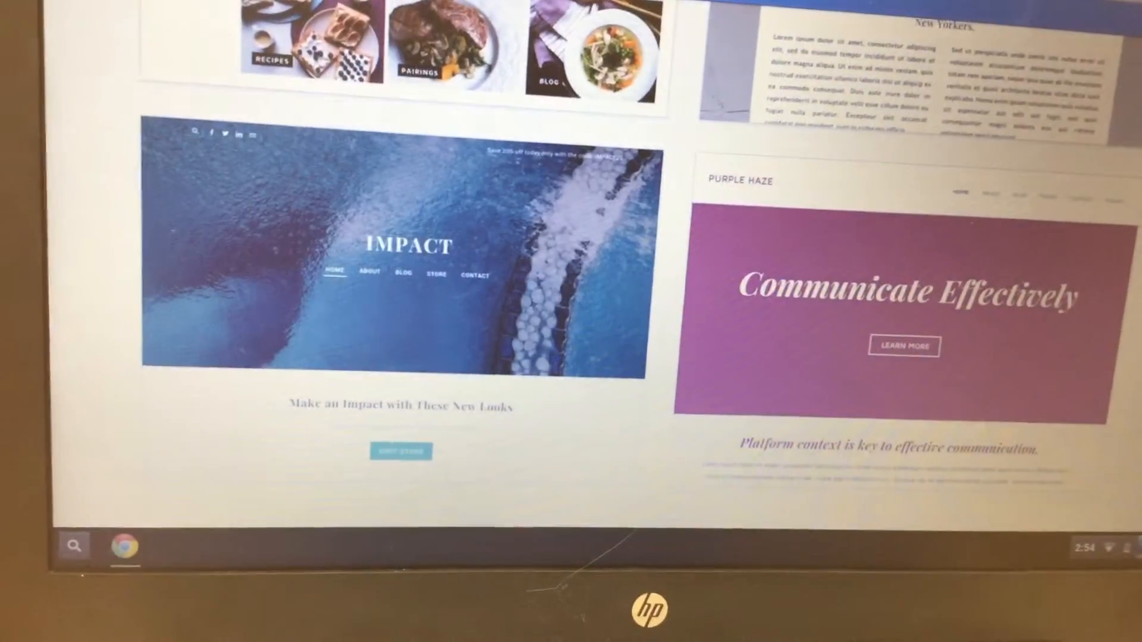
{"action": "scroll", "scroll_direction": "down", "scroll_amount": 3}
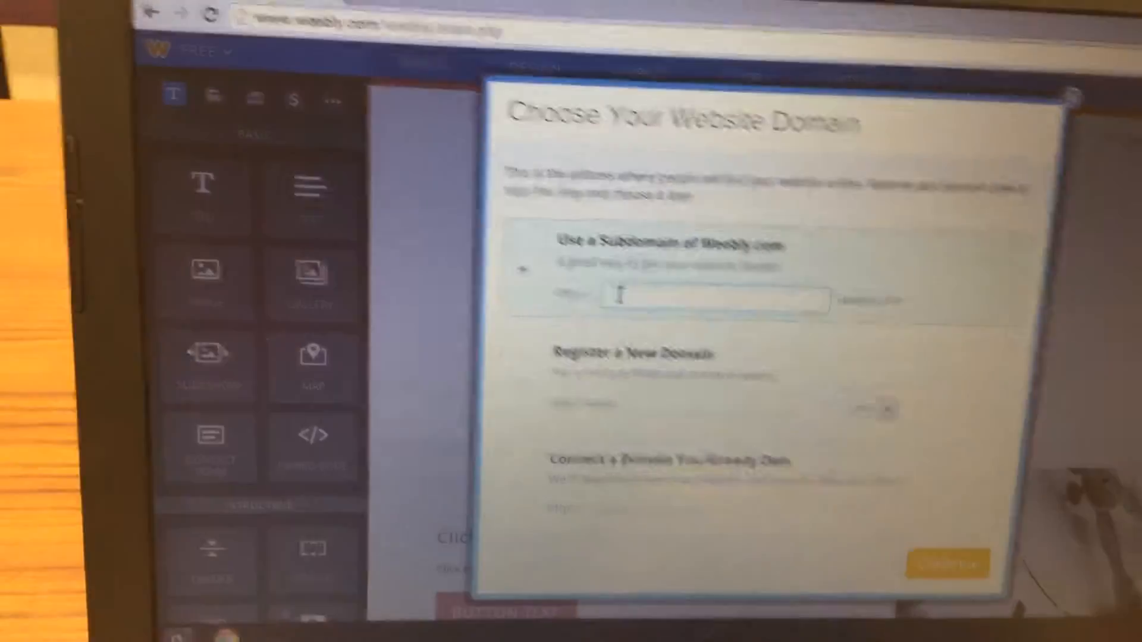
Enter and confirm the freedomtrailhms.weebly.com subdomain.
{"action": "type", "text": "frj"}
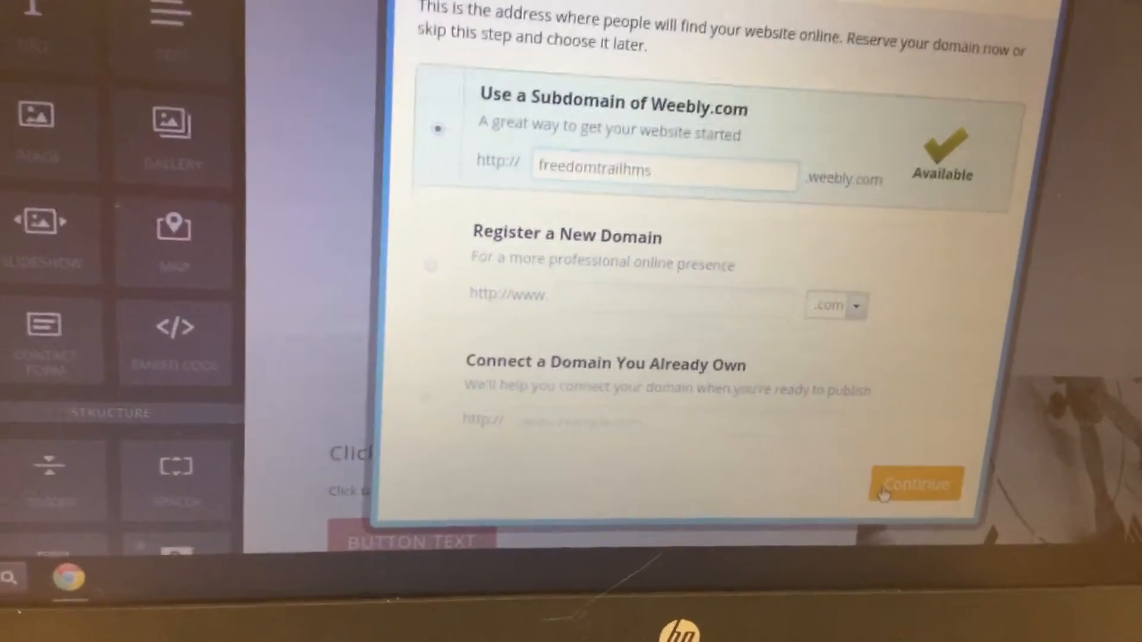
{"action": "left_click", "coordinate": [916, 484]}
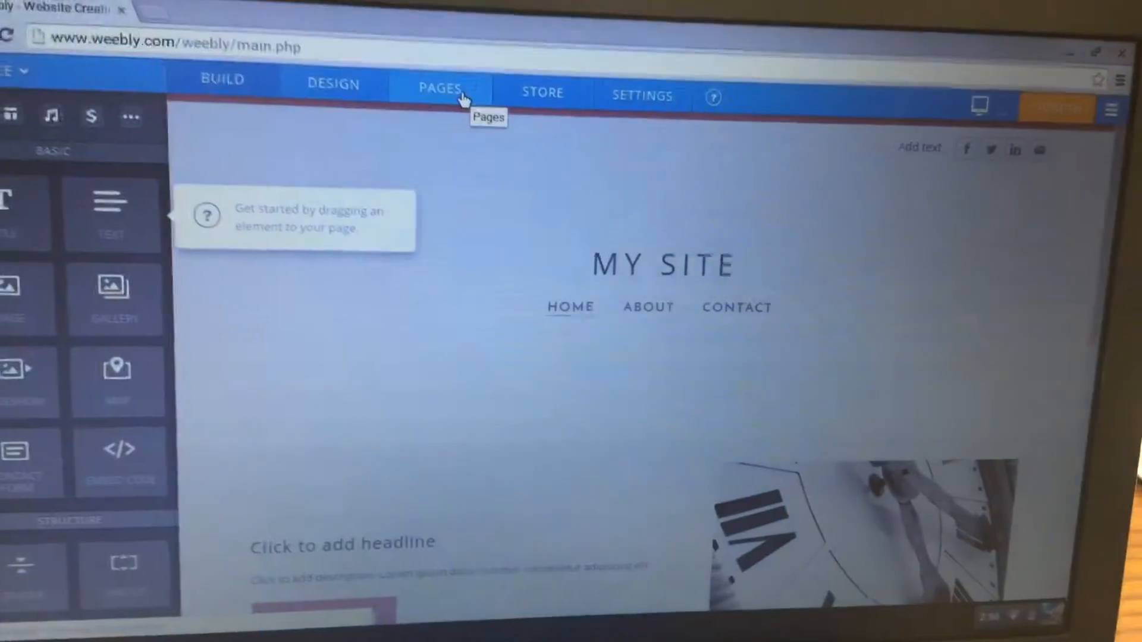
{"action": "left_click", "coordinate": [440, 87]}
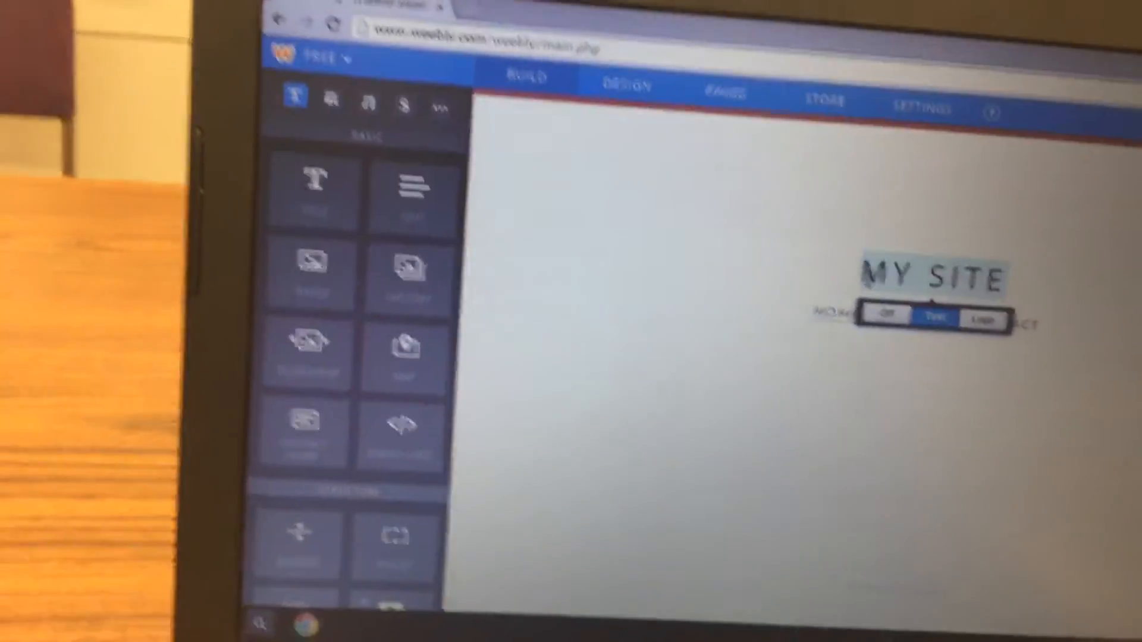
Replace the 'MY SITE' header text with FREEDOM TRAIL.
{"action": "type", "text": "FREEDOM TRAIL"}
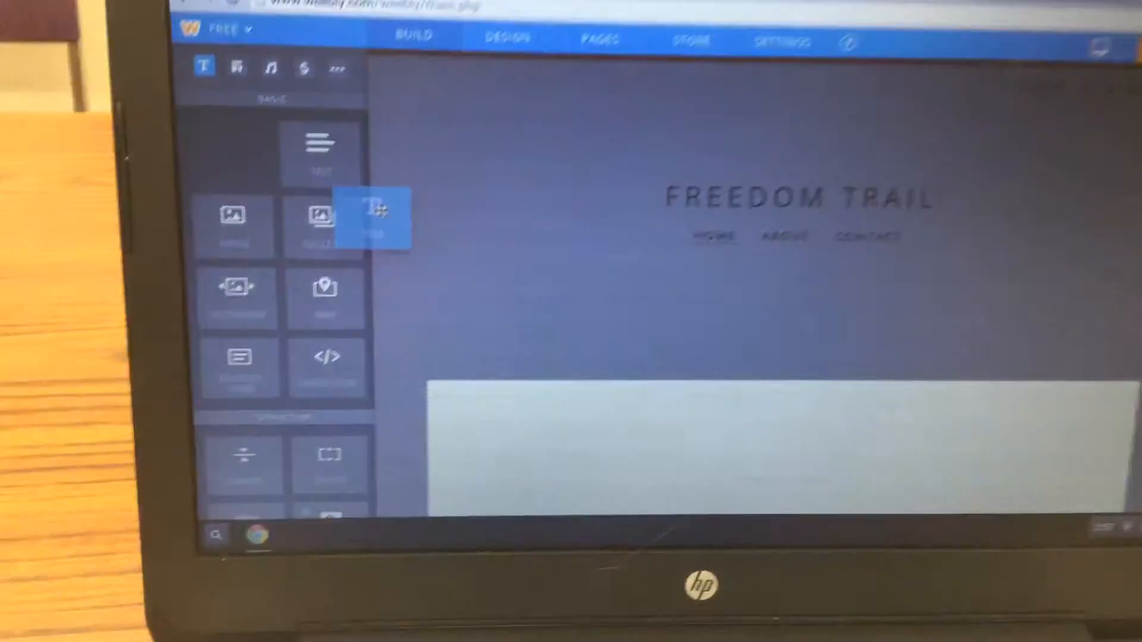
Drag a Title element onto the page directly below the FREEDOM TRAIL header.
{"action": "left_click_drag", "start_coordinate": [375, 211], "coordinate": [422, 335]}
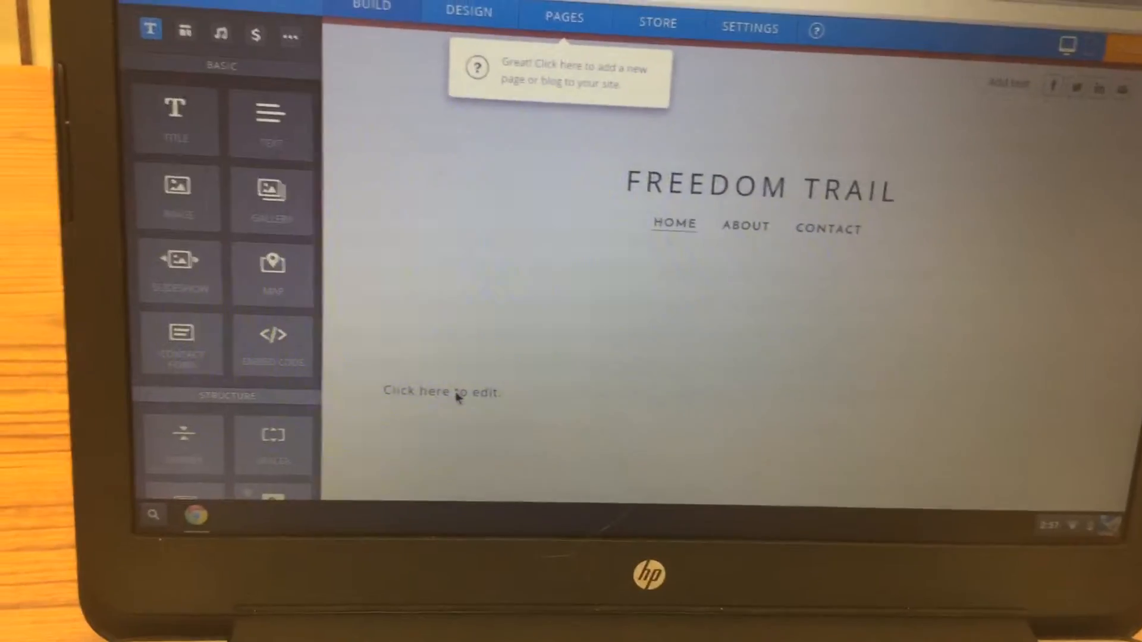
Type 'Discover a piece of American history!' into the title block and open its colour options.
{"action": "left_click", "coordinate": [441, 391]}
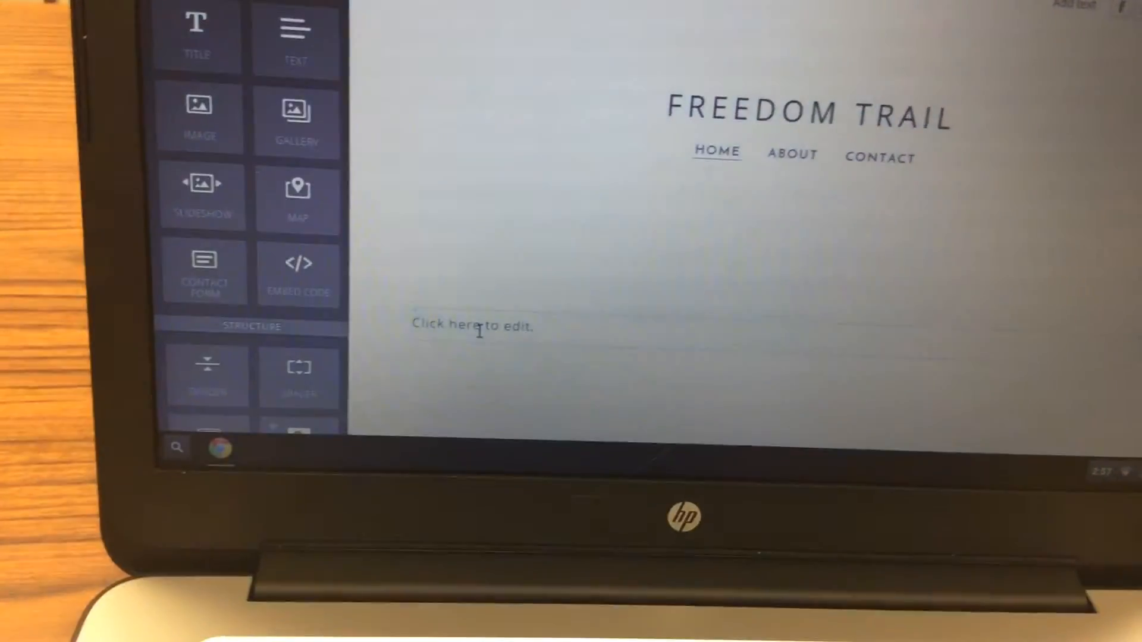
{"action": "left_click", "coordinate": [471, 325]}
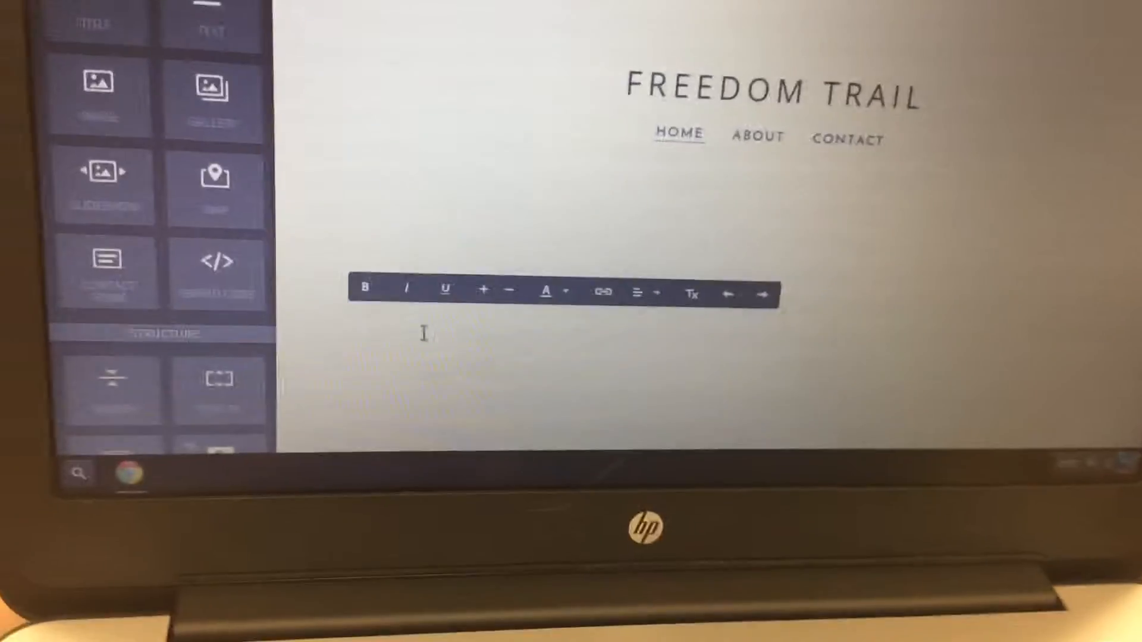
{"action": "type", "text": "Discover a piece of American history!"}
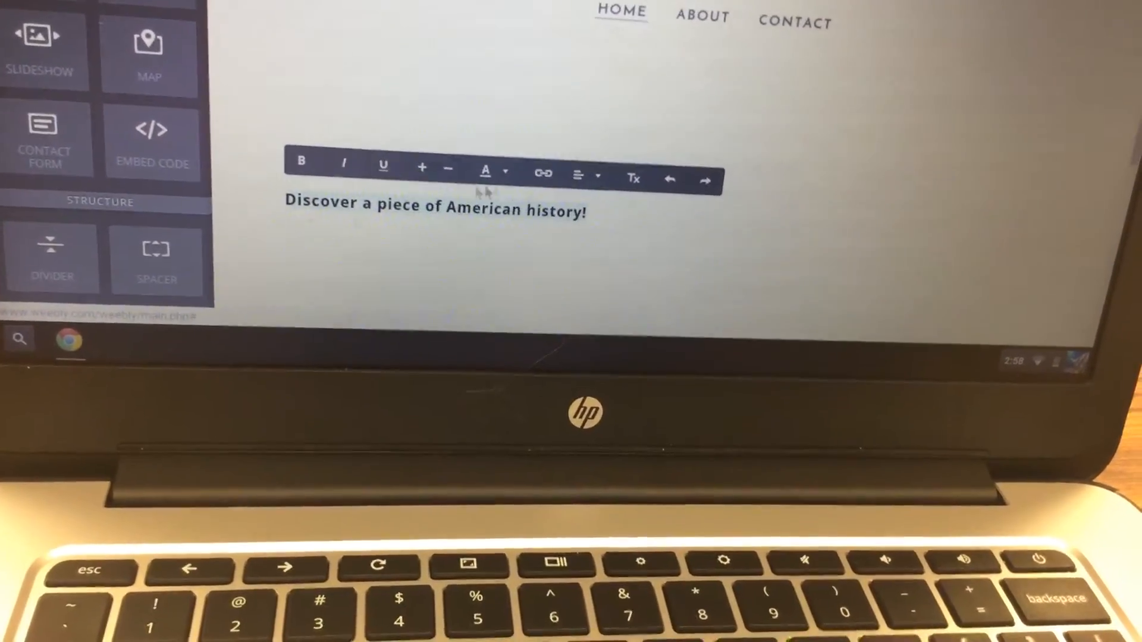
{"action": "left_click", "coordinate": [497, 169]}
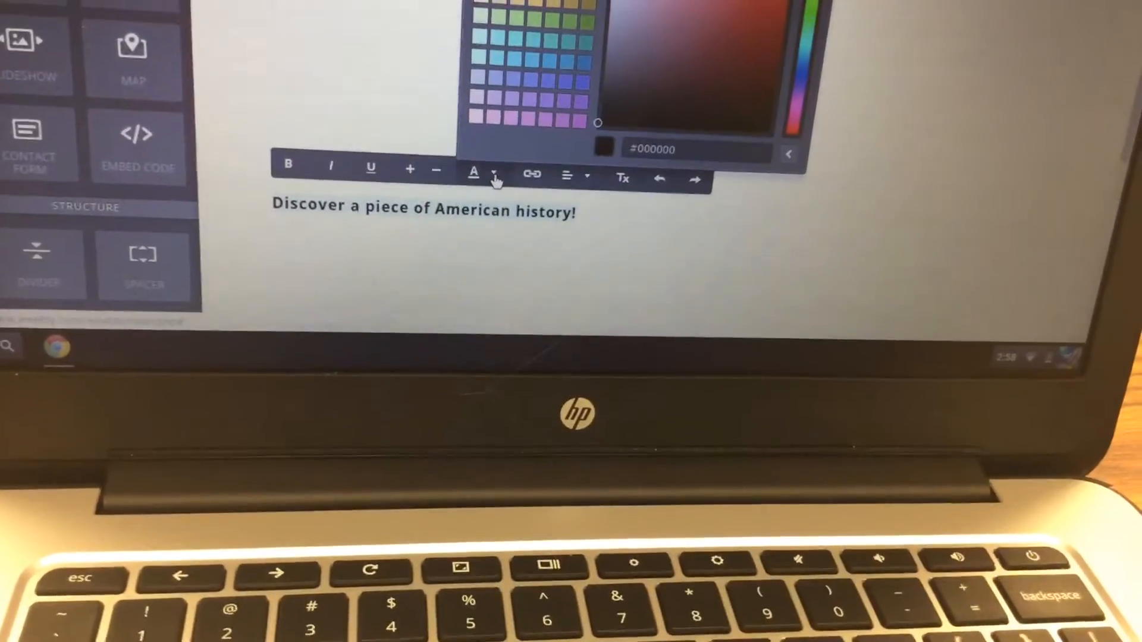